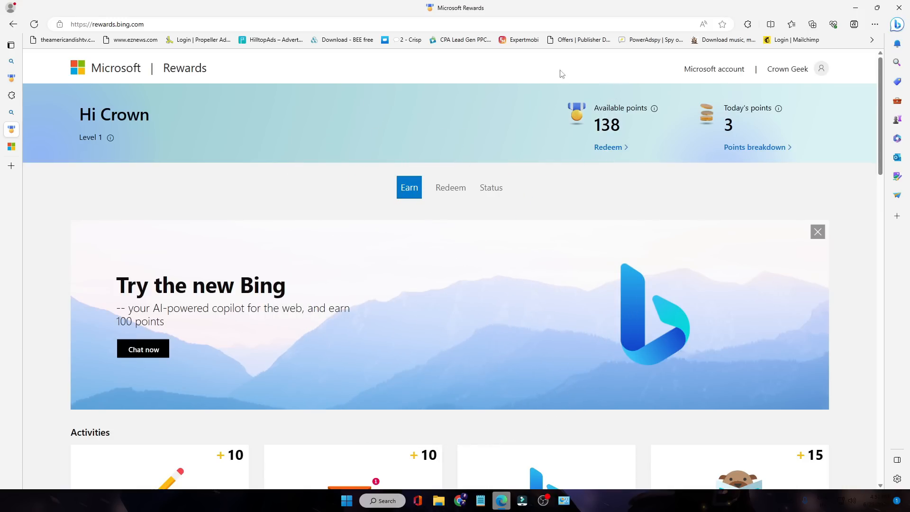
{"action": "mouse_move", "coordinate": [614, 75]}
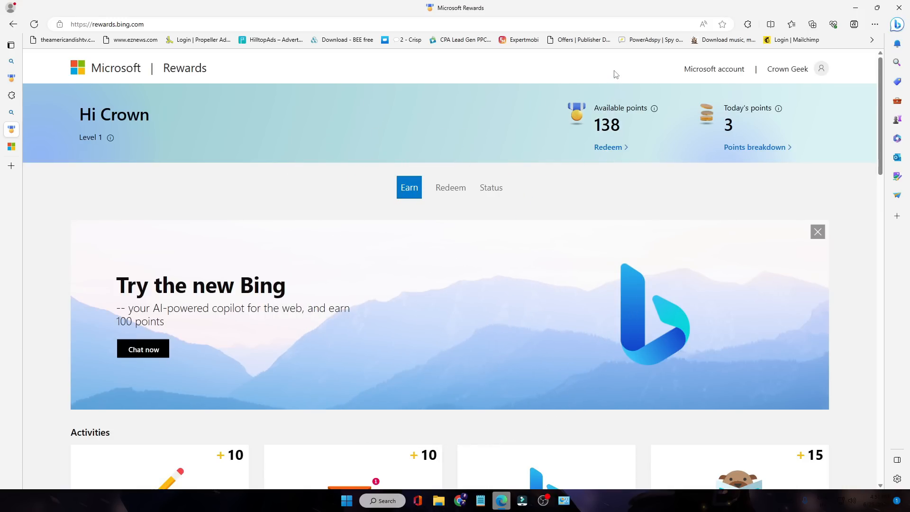
{"action": "mouse_move", "coordinate": [587, 72]}
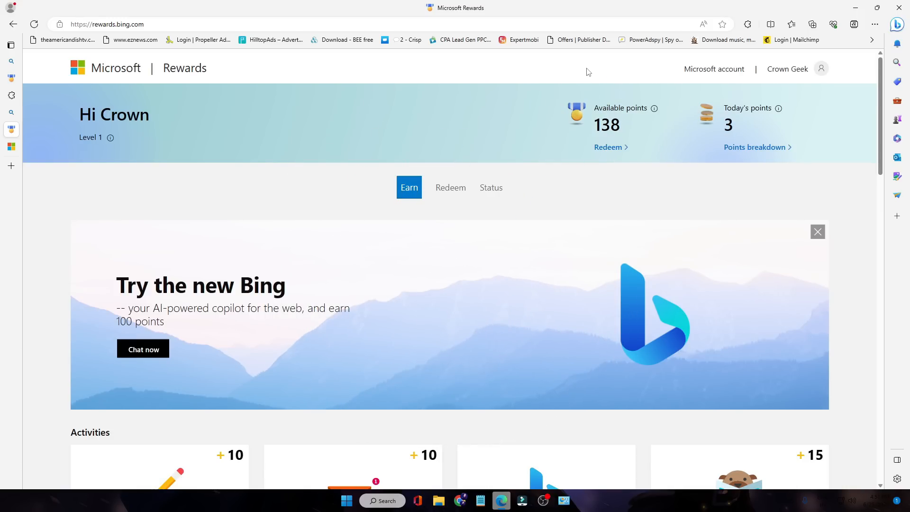
{"action": "mouse_move", "coordinate": [247, 62]}
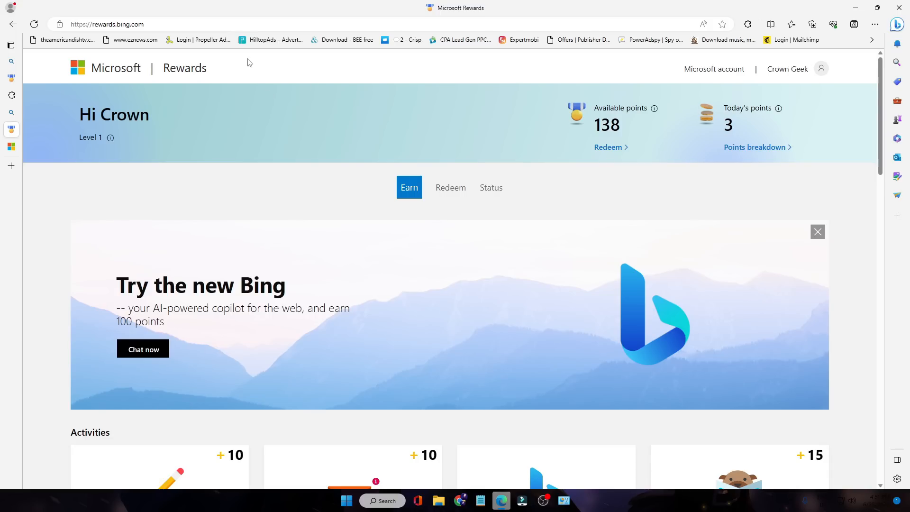
{"action": "mouse_move", "coordinate": [667, 54]}
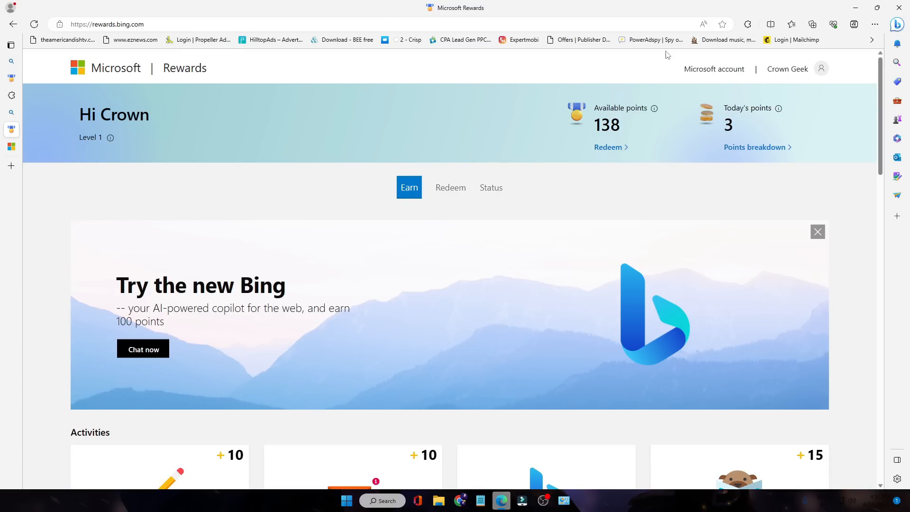
{"action": "mouse_move", "coordinate": [747, 24]}
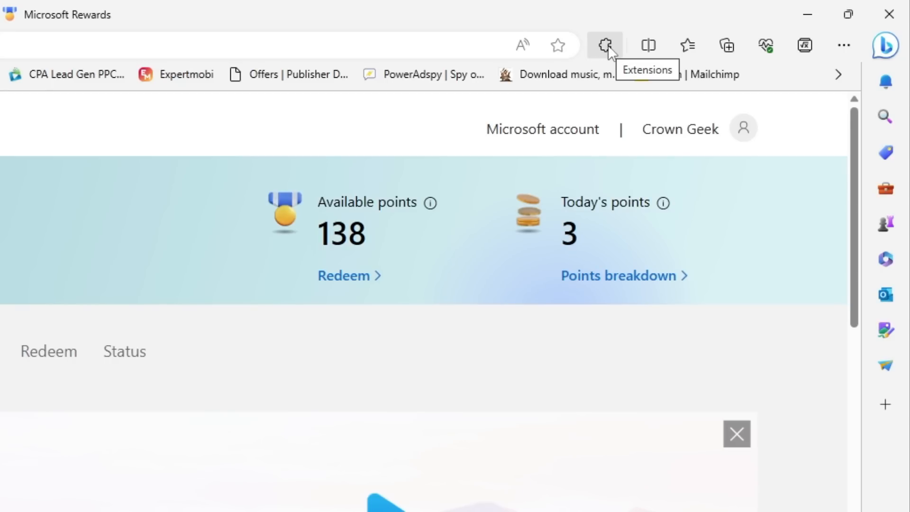
{"action": "mouse_move", "coordinate": [732, 74]}
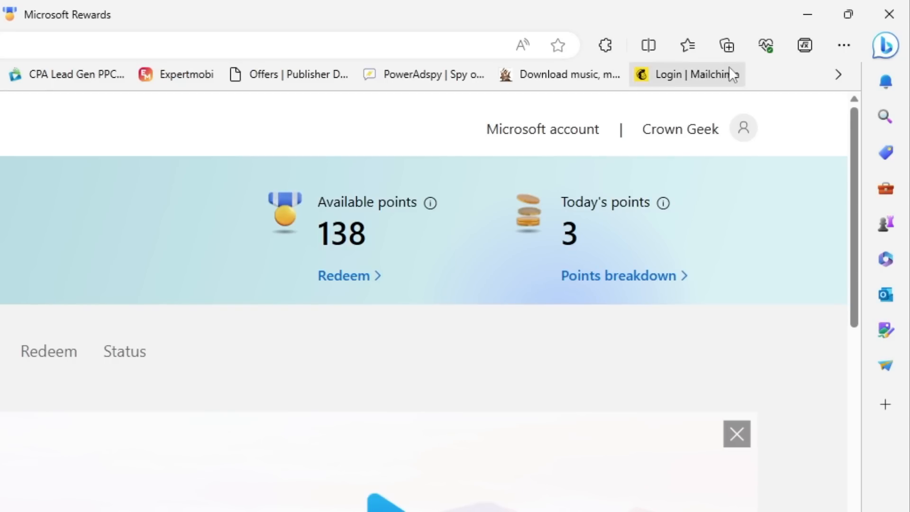
- Go to the Microsoft Edge Add-ons website from the Extensions menu
{"action": "left_click", "coordinate": [842, 44]}
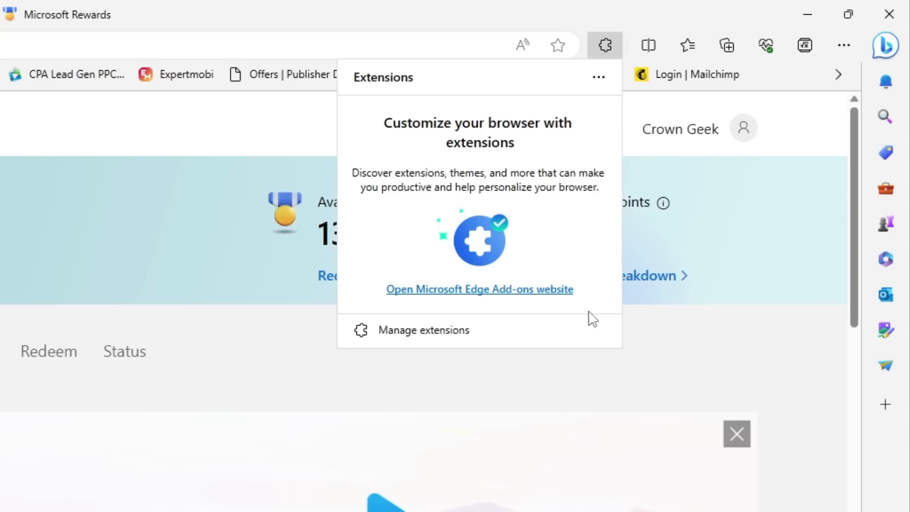
{"action": "mouse_move", "coordinate": [478, 289]}
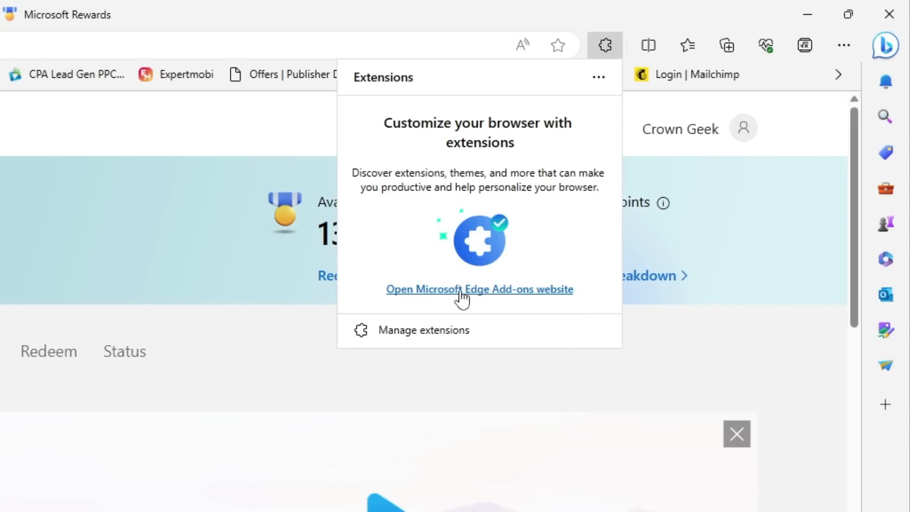
{"action": "mouse_move", "coordinate": [527, 295]}
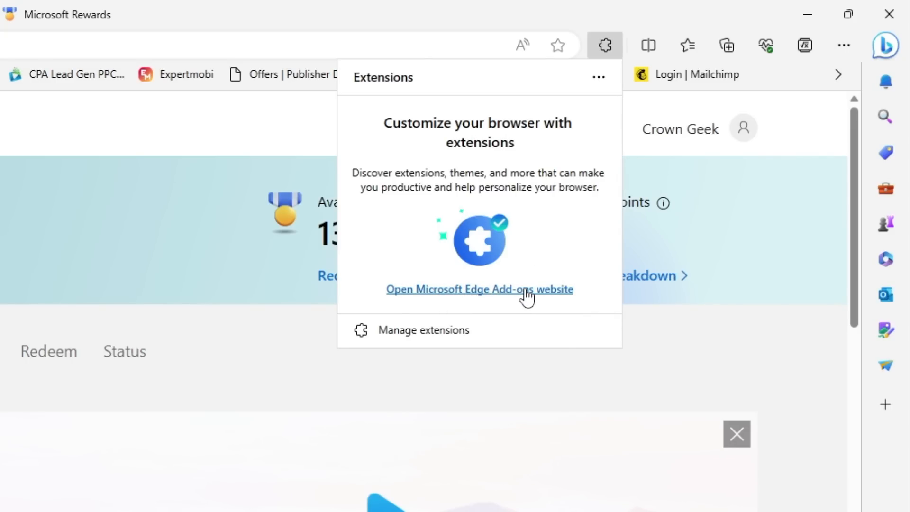
{"action": "left_click", "coordinate": [479, 289]}
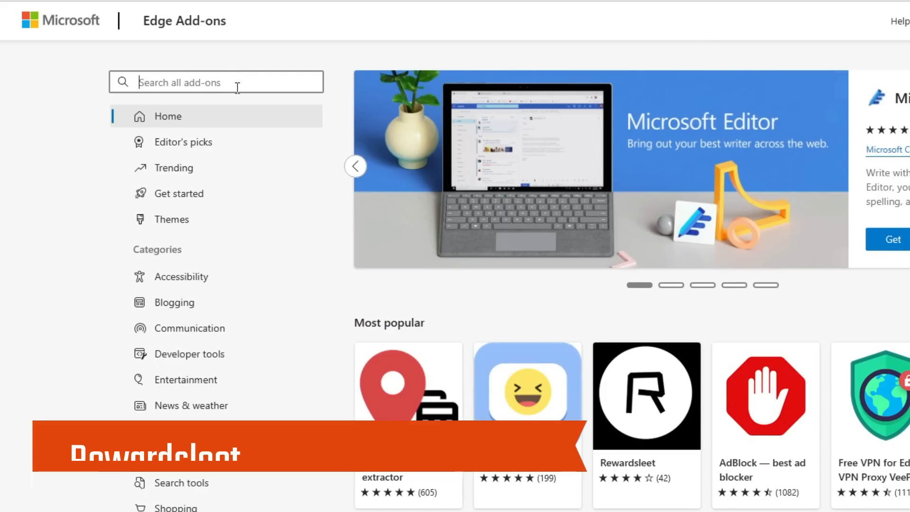
- Search the add-ons store for 'rewardsleet' and install the Rewardsleet extension
{"action": "type", "text": "rewards"}
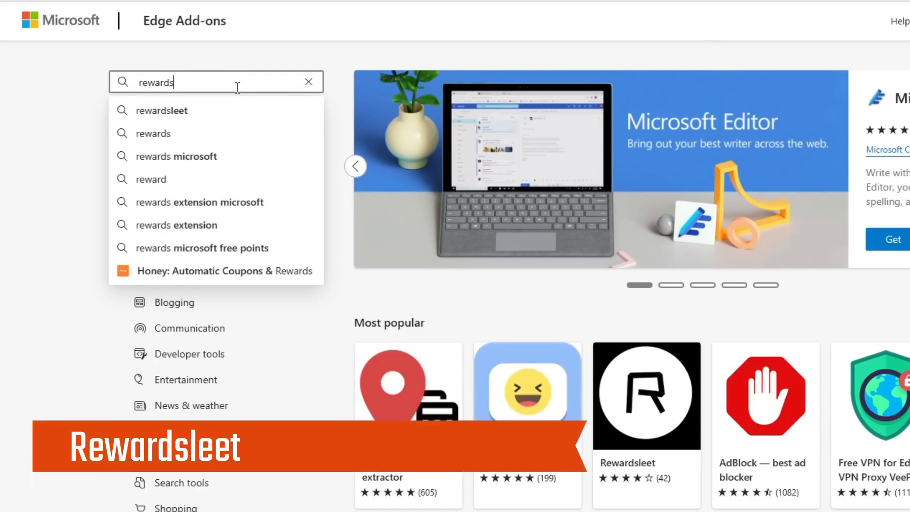
{"action": "left_click", "coordinate": [162, 110]}
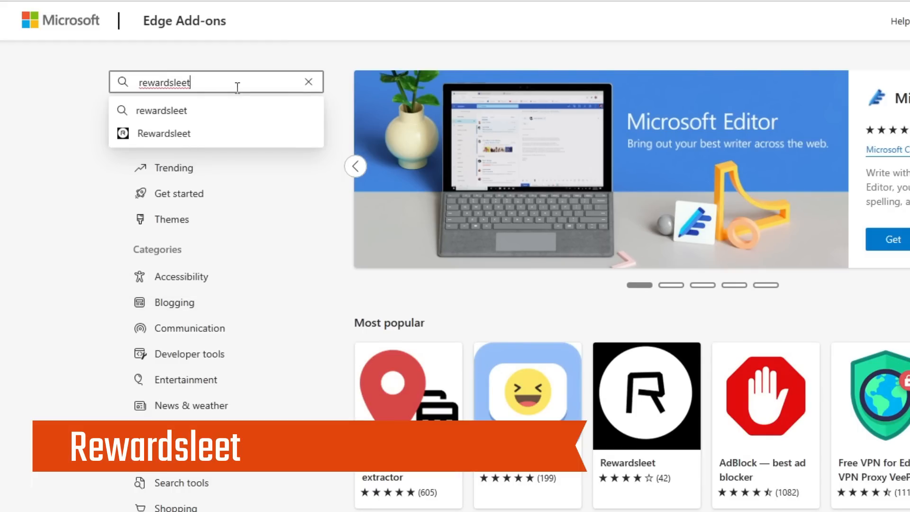
{"action": "left_click", "coordinate": [164, 134]}
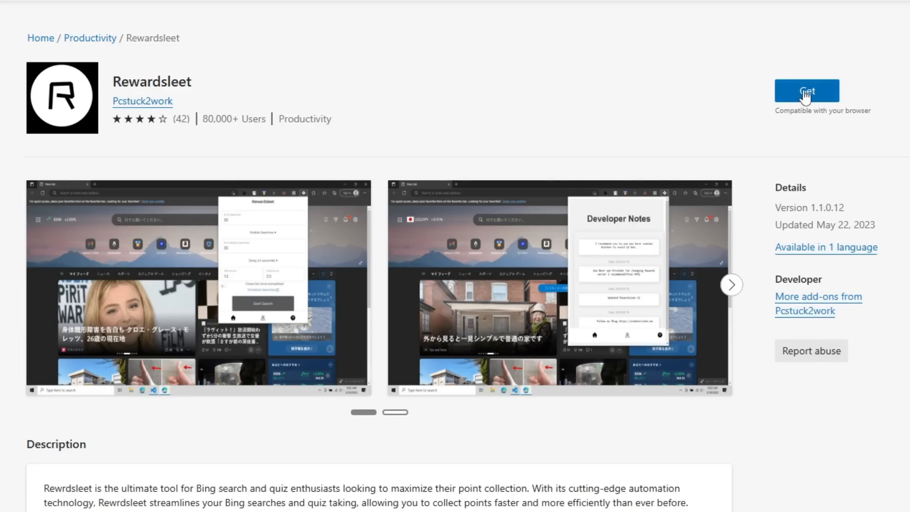
{"action": "left_click", "coordinate": [806, 90]}
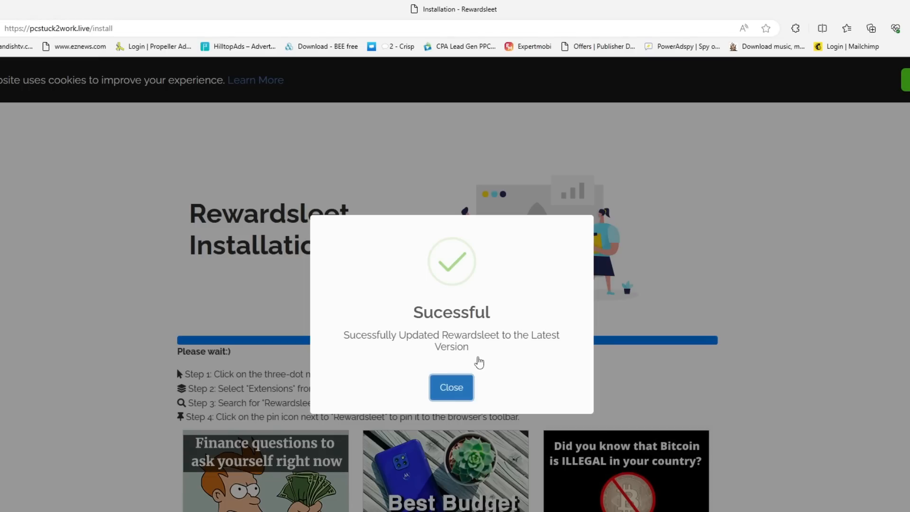
- Dismiss the install confirmation and pin Rewardsleet to the Edge toolbar
{"action": "left_click", "coordinate": [451, 387]}
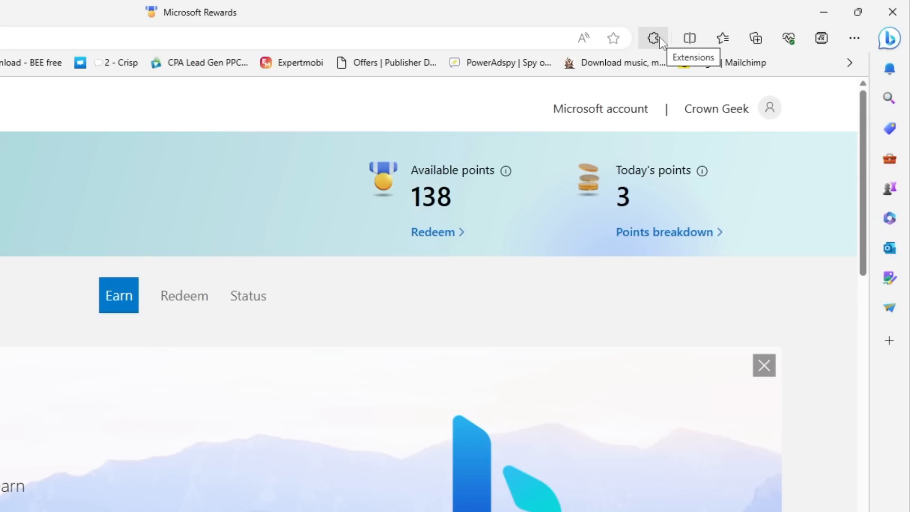
{"action": "left_click", "coordinate": [652, 37]}
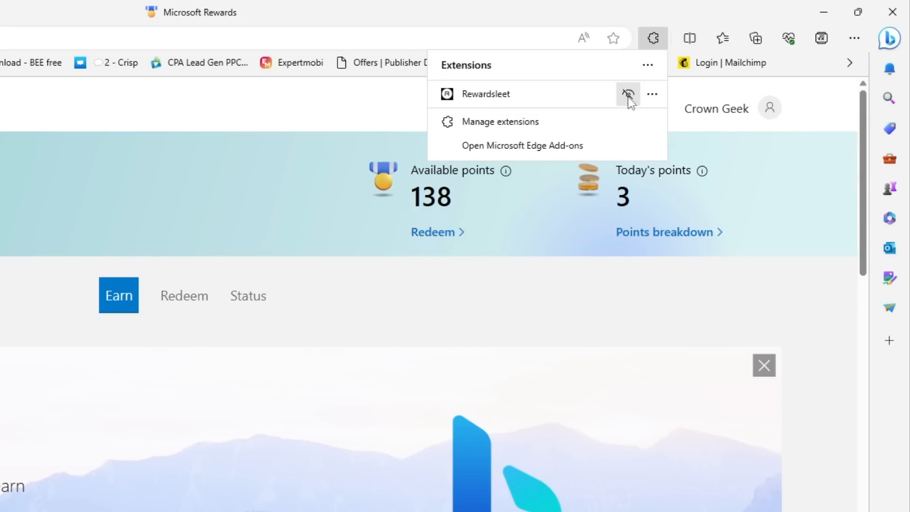
{"action": "left_click", "coordinate": [627, 94]}
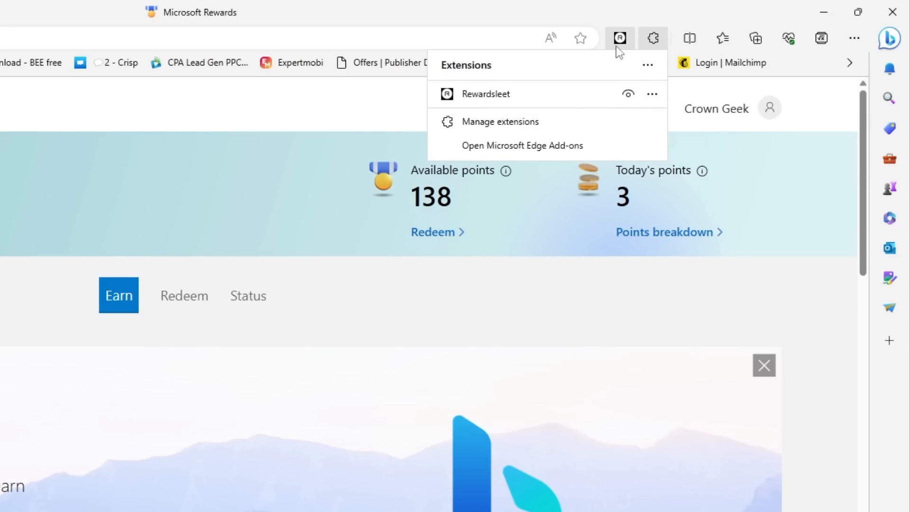
{"action": "mouse_move", "coordinate": [637, 46]}
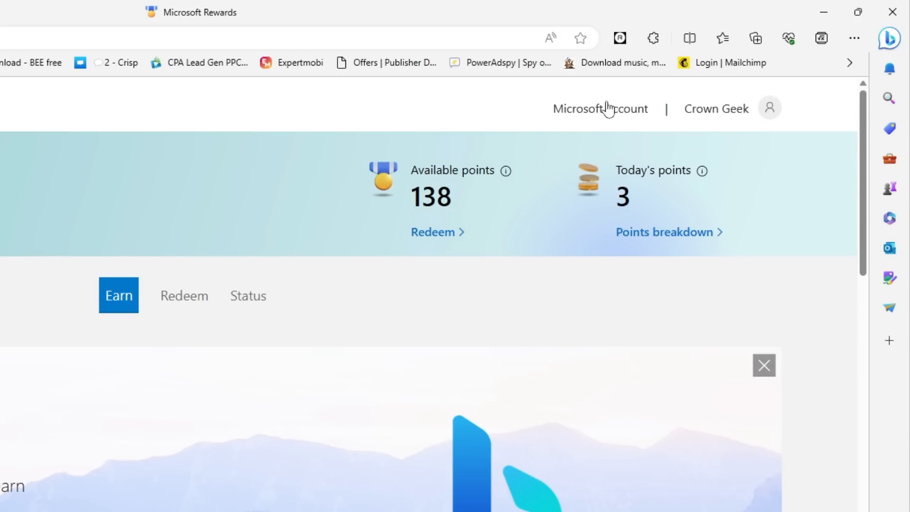
{"action": "mouse_move", "coordinate": [620, 38]}
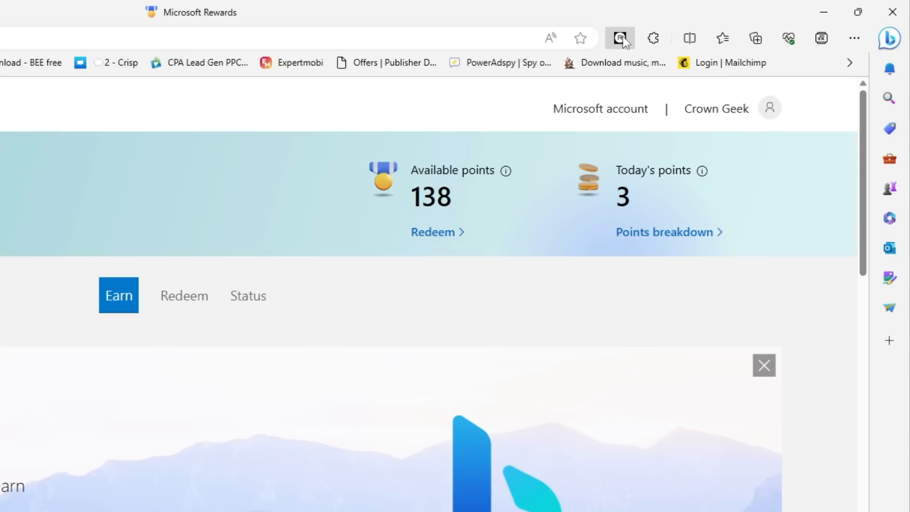
- Note 138 available points on the Rewards dashboard, then open the Rewardsleet popup
{"action": "left_click", "coordinate": [618, 38]}
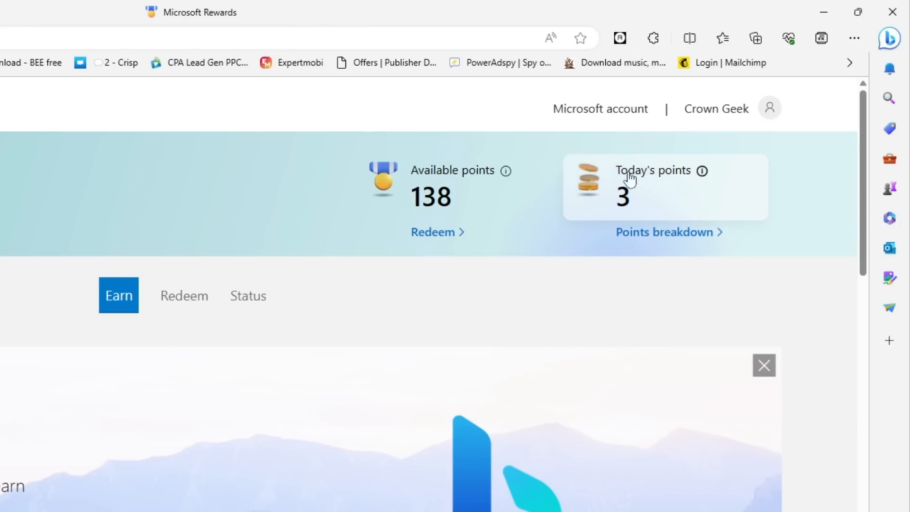
{"action": "mouse_move", "coordinate": [459, 208]}
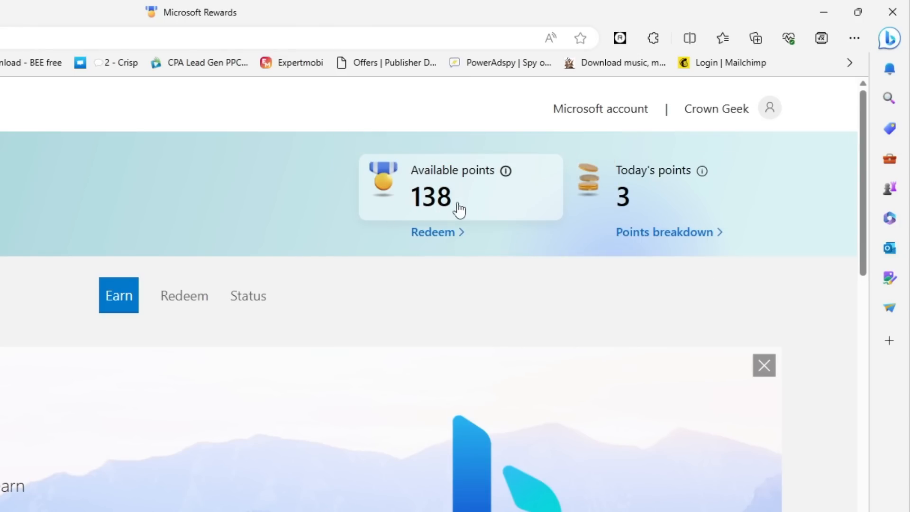
{"action": "mouse_move", "coordinate": [467, 213]}
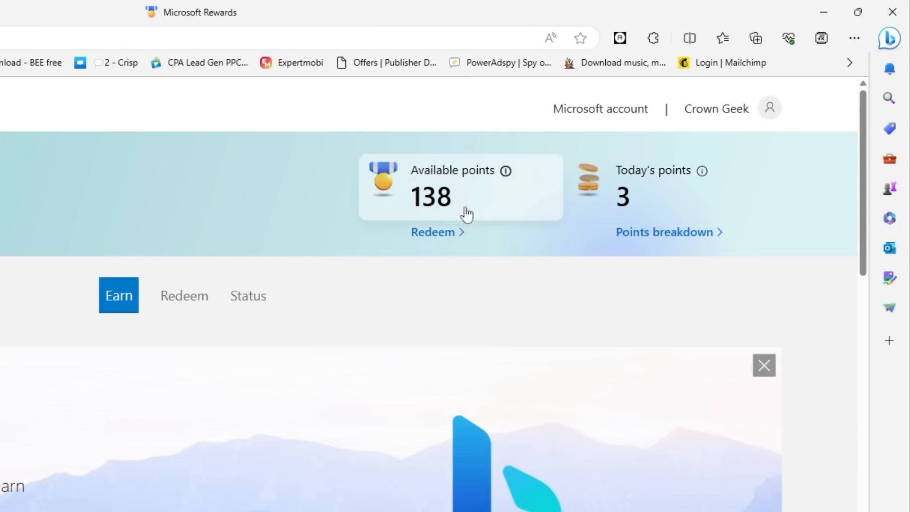
{"action": "mouse_move", "coordinate": [569, 204]}
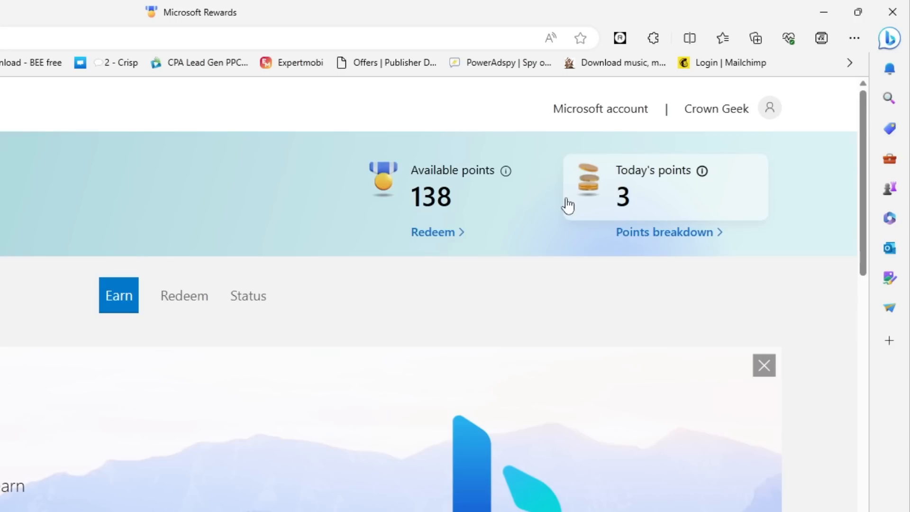
{"action": "mouse_move", "coordinate": [510, 178]}
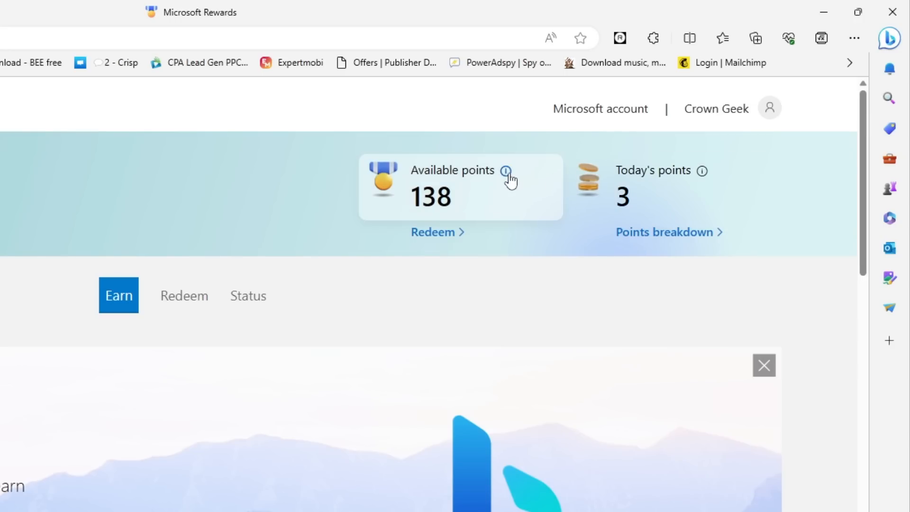
{"action": "mouse_move", "coordinate": [493, 186]}
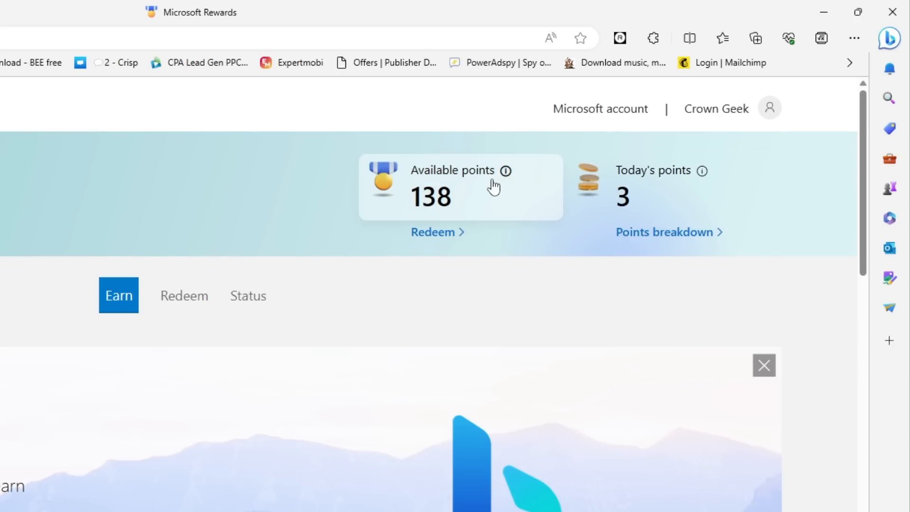
{"action": "mouse_move", "coordinate": [580, 203]}
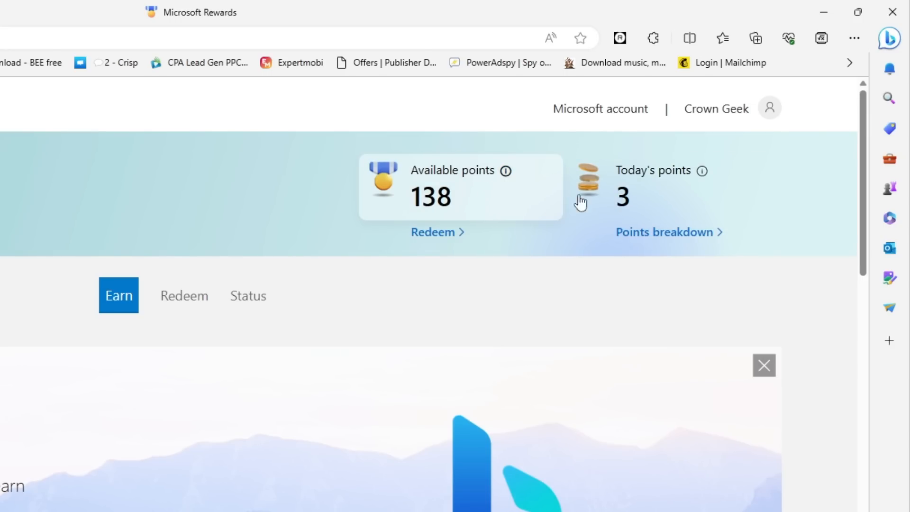
{"action": "mouse_move", "coordinate": [619, 38]}
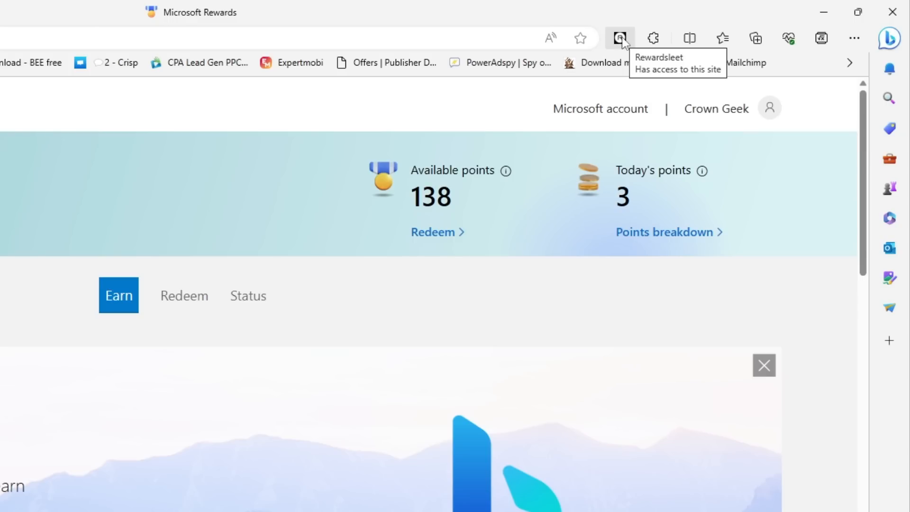
{"action": "left_click", "coordinate": [619, 39]}
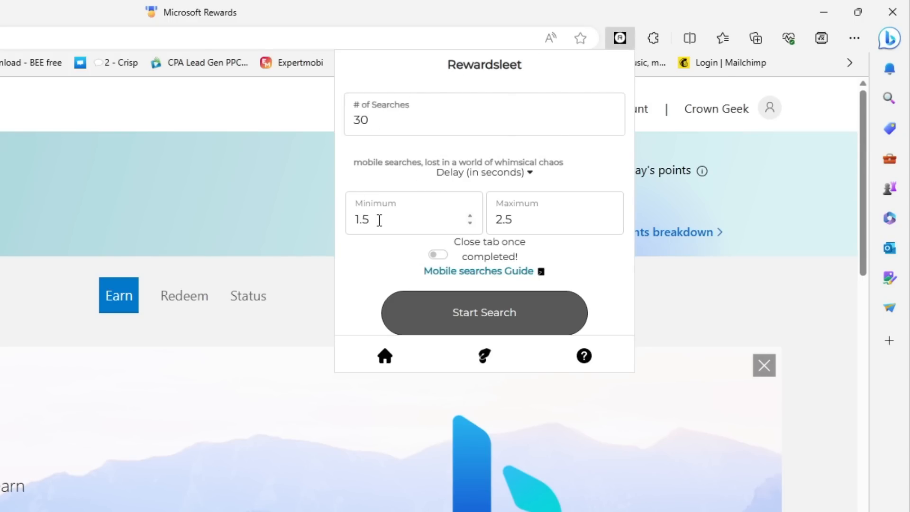
- Set Rewardsleet delays to 0.2–0.8 seconds, enable closing the tab, confirm 30 searches
{"action": "type", "text": "0"}
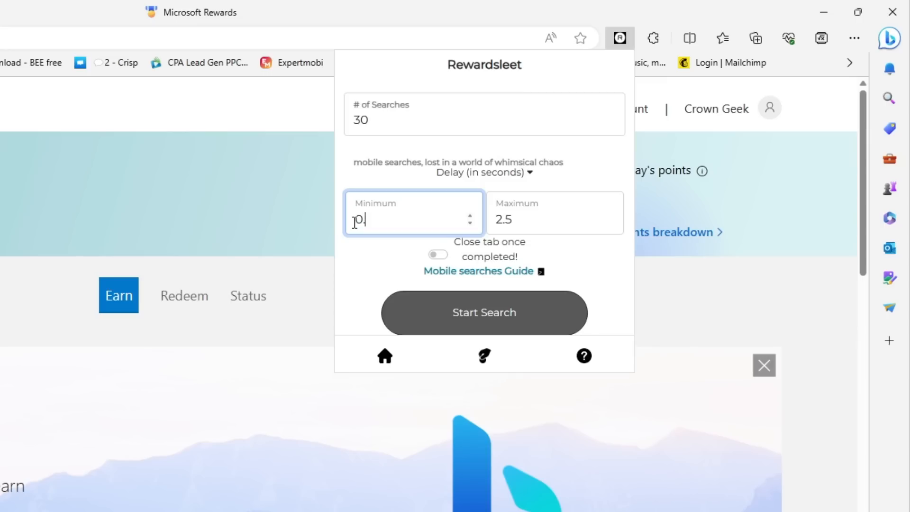
{"action": "left_click", "coordinate": [553, 219]}
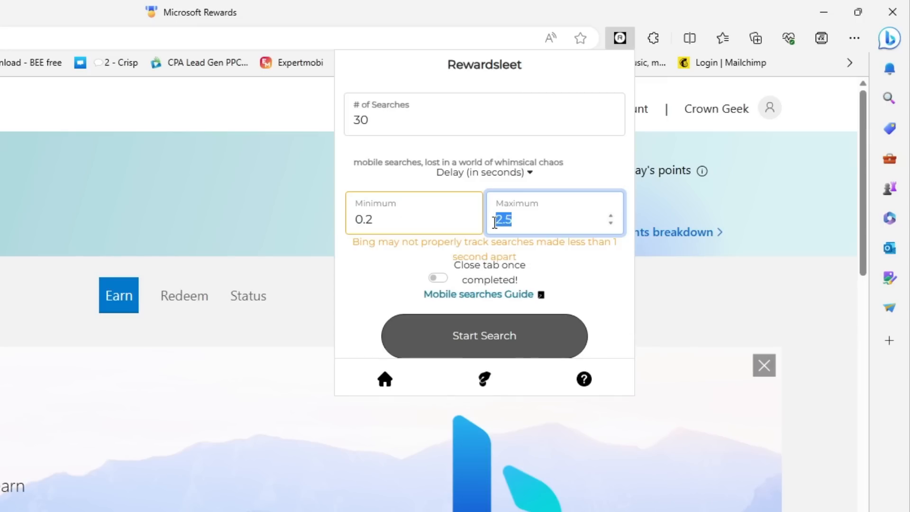
{"action": "type", "text": "0.8"}
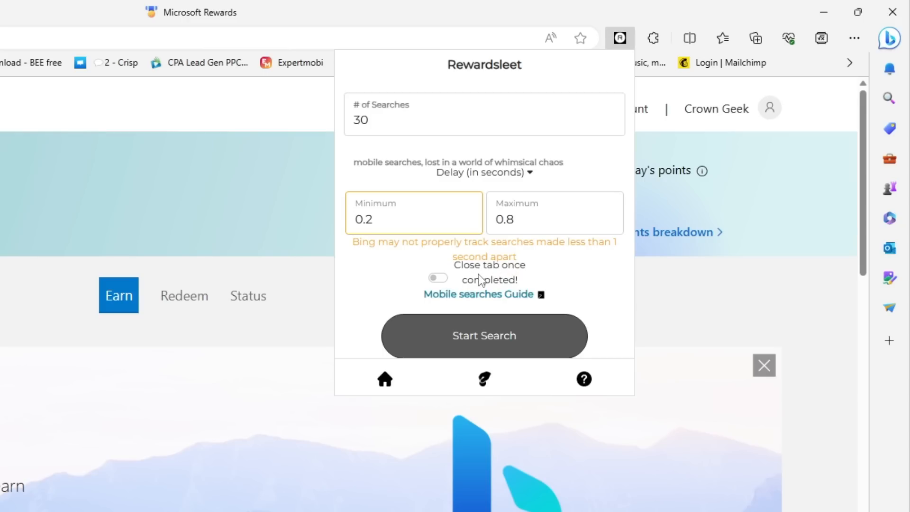
{"action": "mouse_move", "coordinate": [502, 284]}
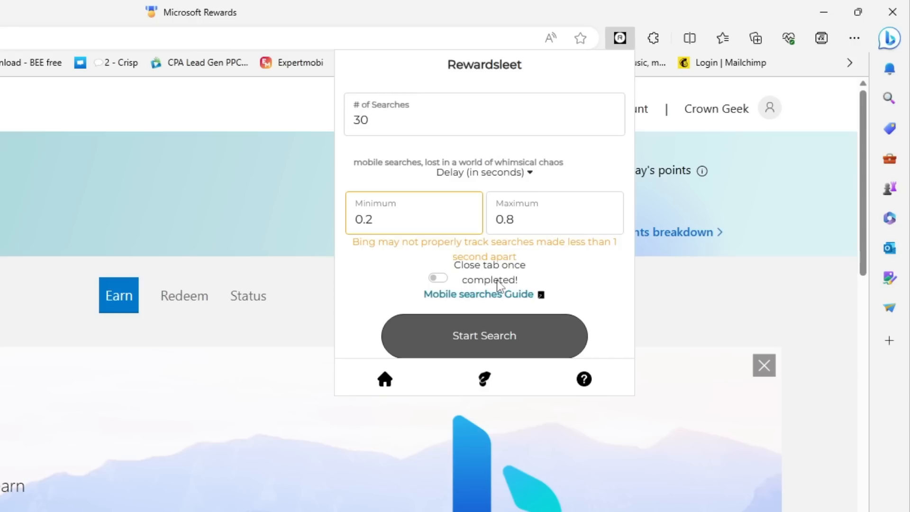
{"action": "left_click", "coordinate": [437, 277]}
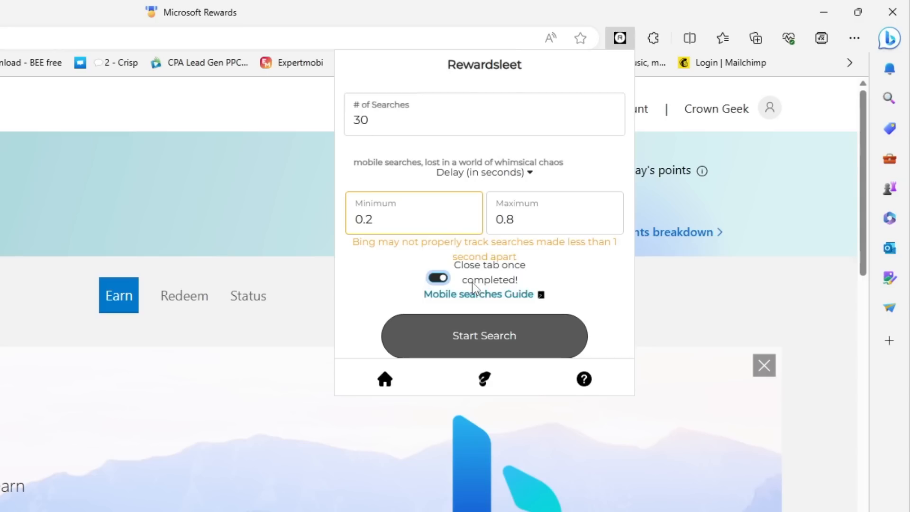
{"action": "left_click", "coordinate": [484, 119]}
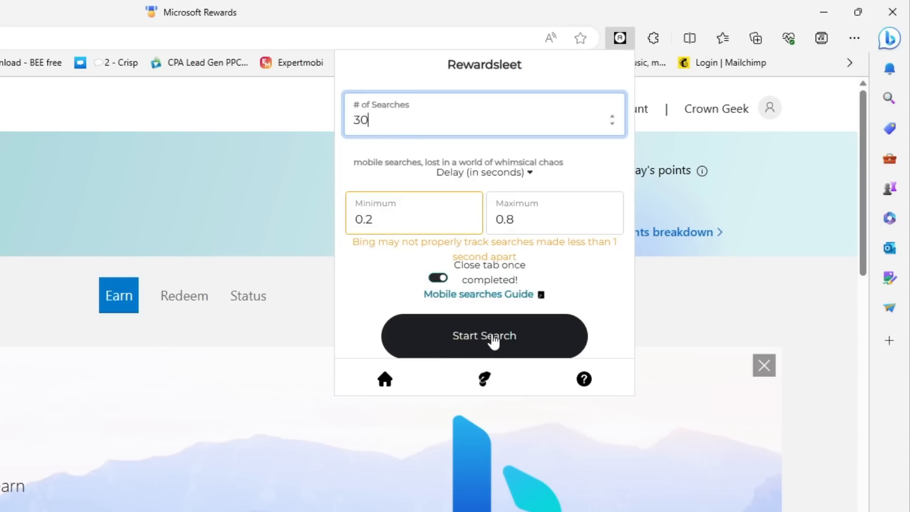
- Run Rewardsleet's 30 automated Bing searches until complete, ending on 'microsoft rewards' results
{"action": "left_click", "coordinate": [483, 336]}
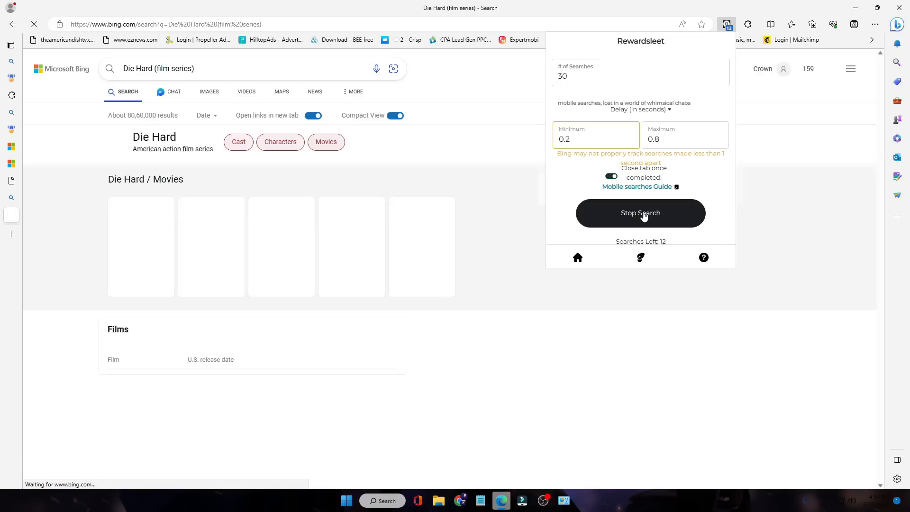
{"action": "left_click", "coordinate": [640, 212]}
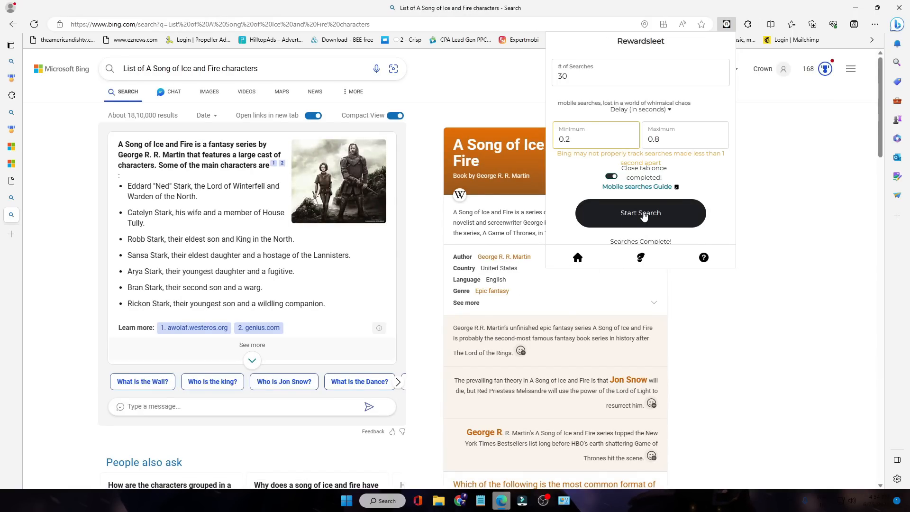
{"action": "left_click", "coordinate": [640, 212]}
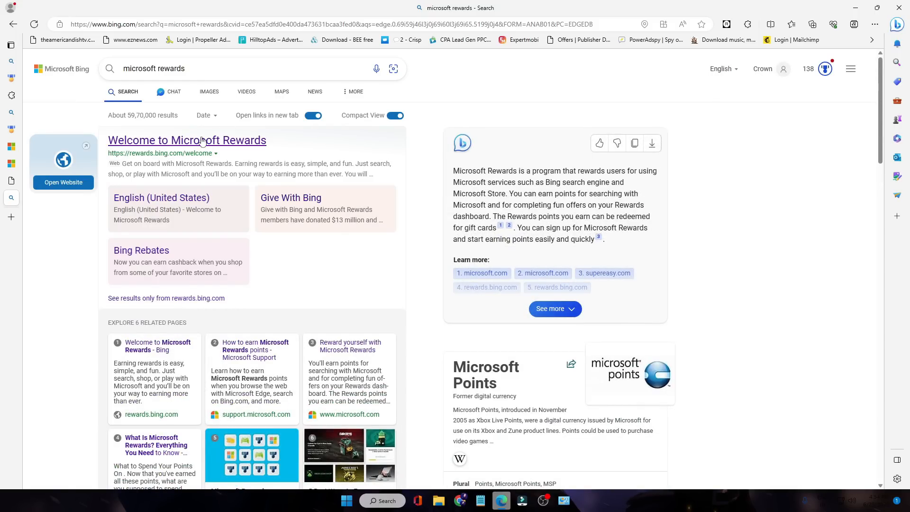
- Open 'Welcome to Microsoft Rewards' and its dashboard to see 168 points, 33 today
{"action": "left_click", "coordinate": [187, 140]}
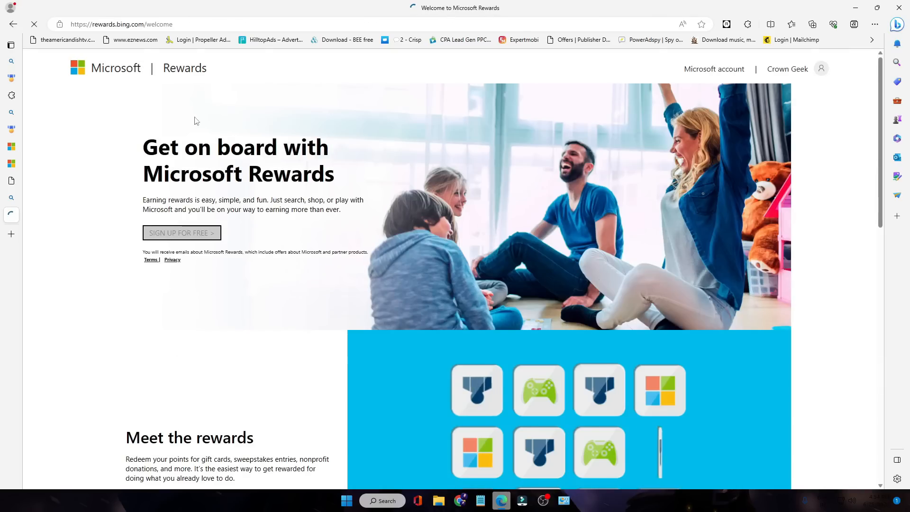
{"action": "left_click", "coordinate": [181, 232]}
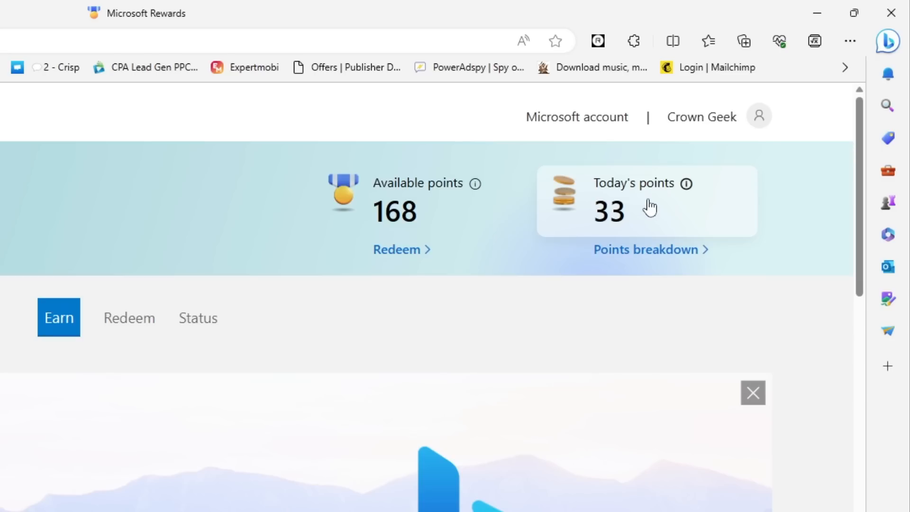
{"action": "mouse_move", "coordinate": [638, 226]}
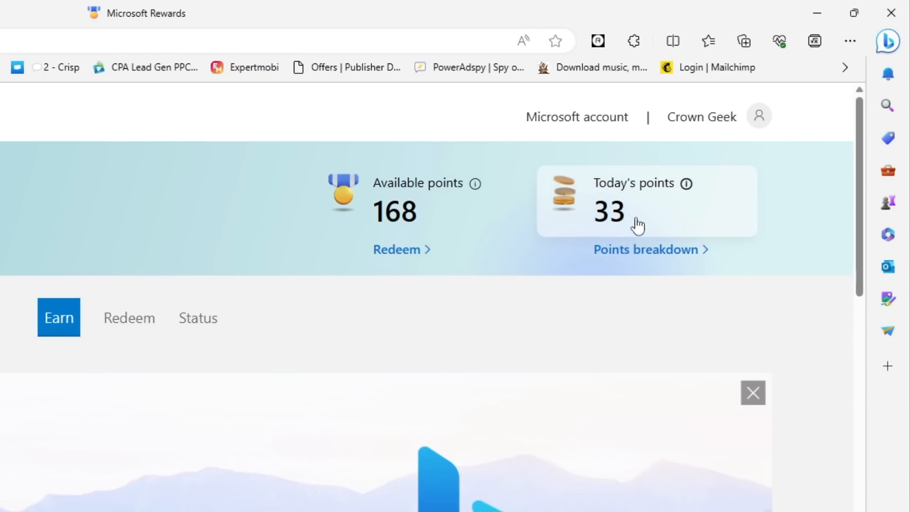
{"action": "mouse_move", "coordinate": [618, 225]}
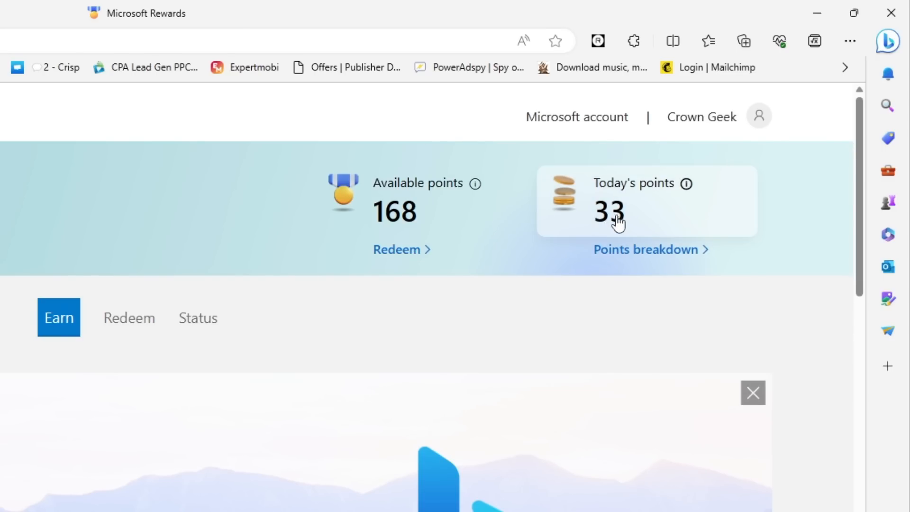
{"action": "mouse_move", "coordinate": [598, 225]}
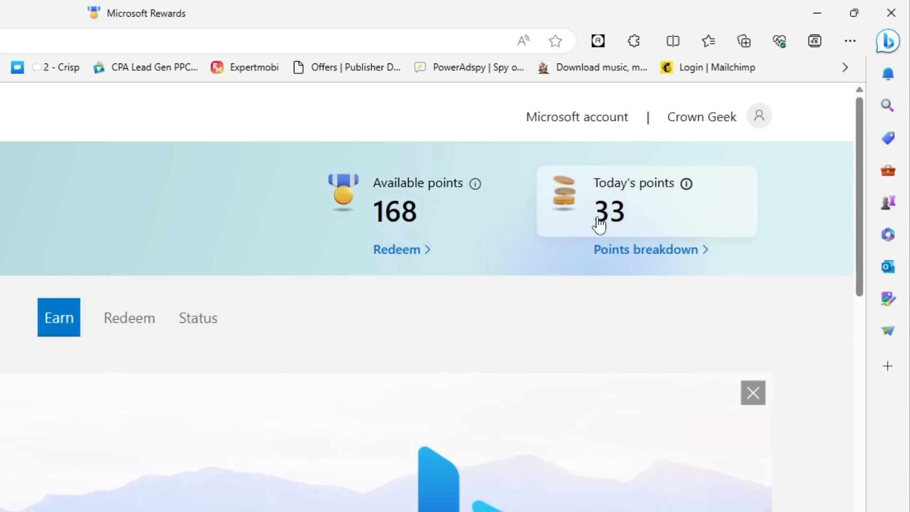
{"action": "left_click", "coordinate": [645, 249]}
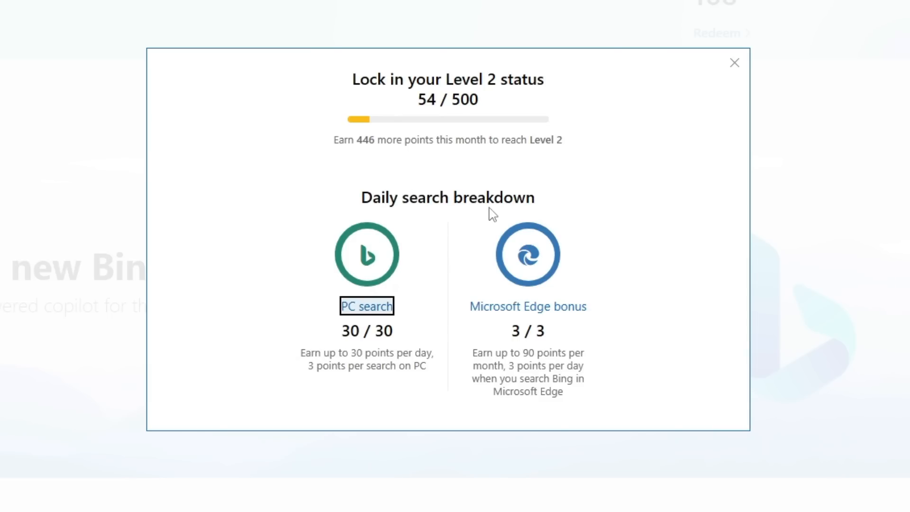
{"action": "mouse_move", "coordinate": [734, 62]}
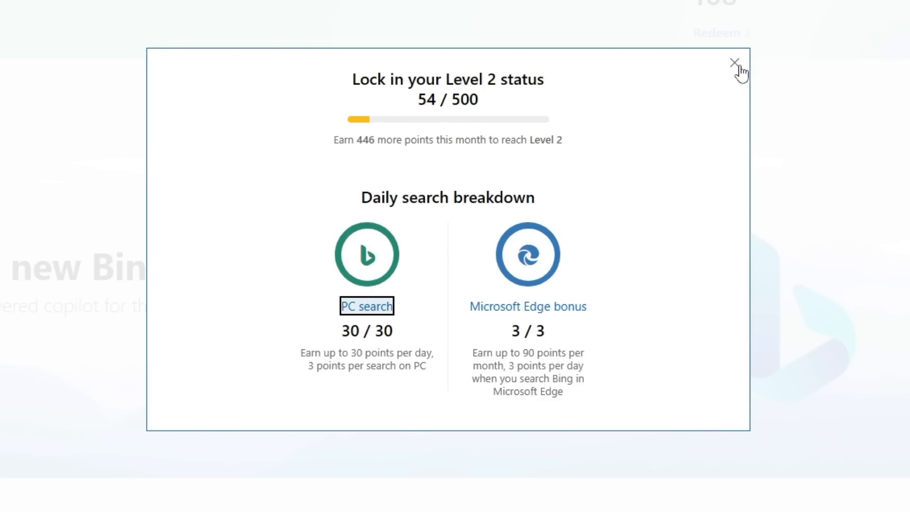
{"action": "left_click", "coordinate": [733, 62]}
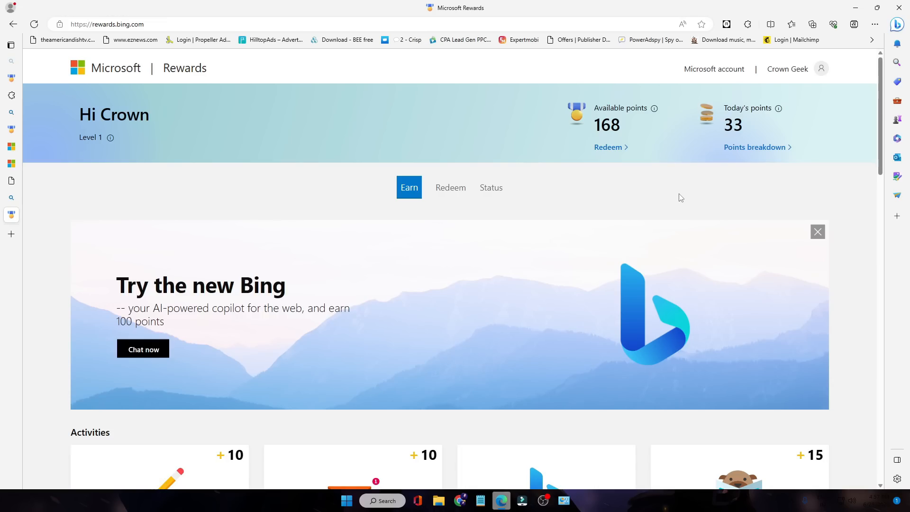